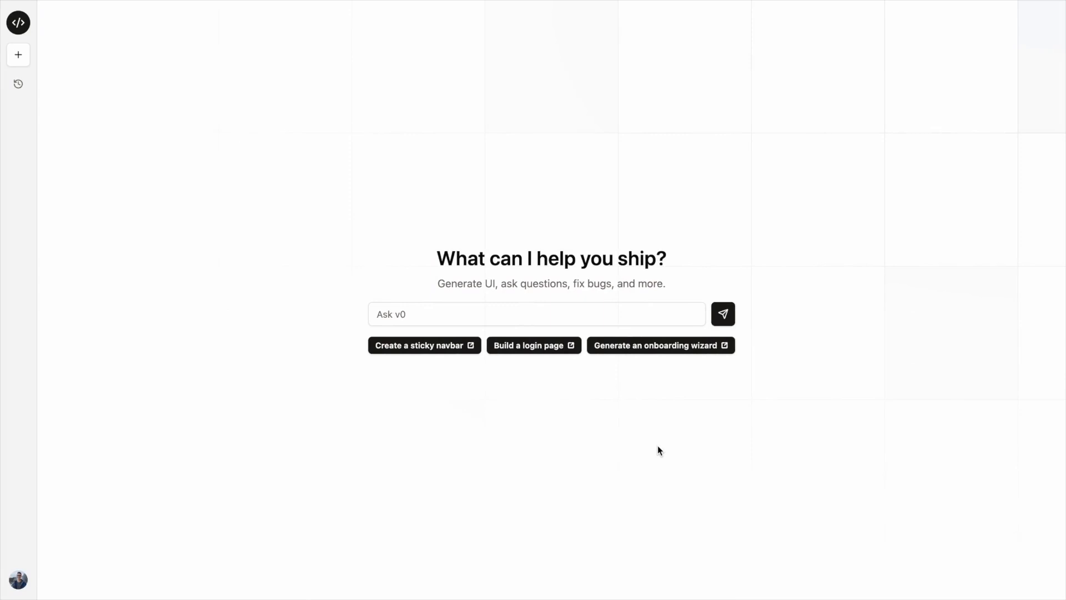
Ask 'Tell me about Remix' in the Next.js chat, then return to the home page.
{"action": "left_click", "coordinate": [536, 313]}
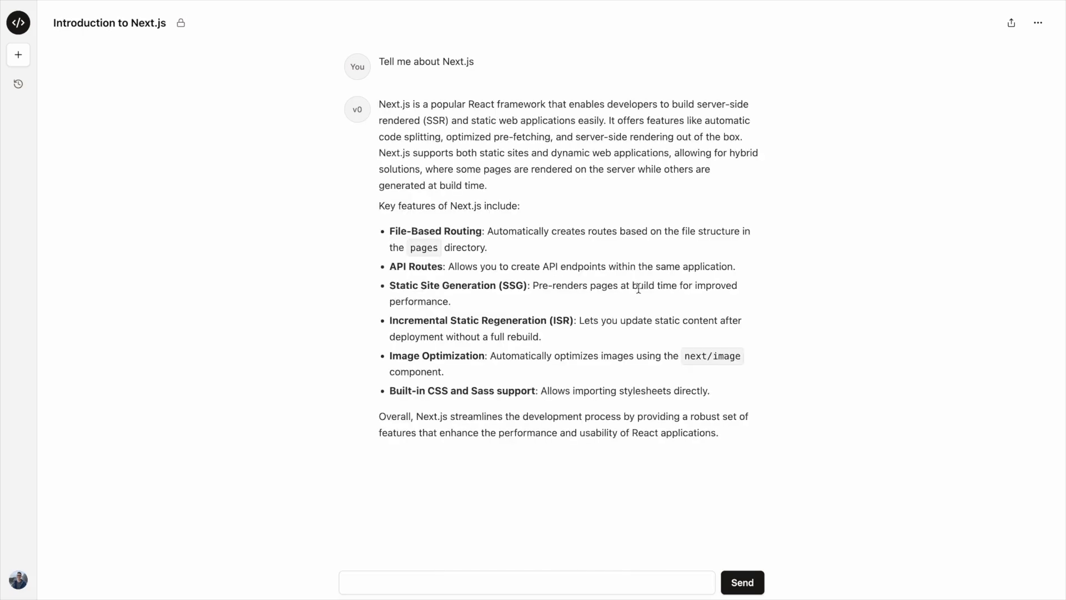
{"action": "type", "text": "Tell me"}
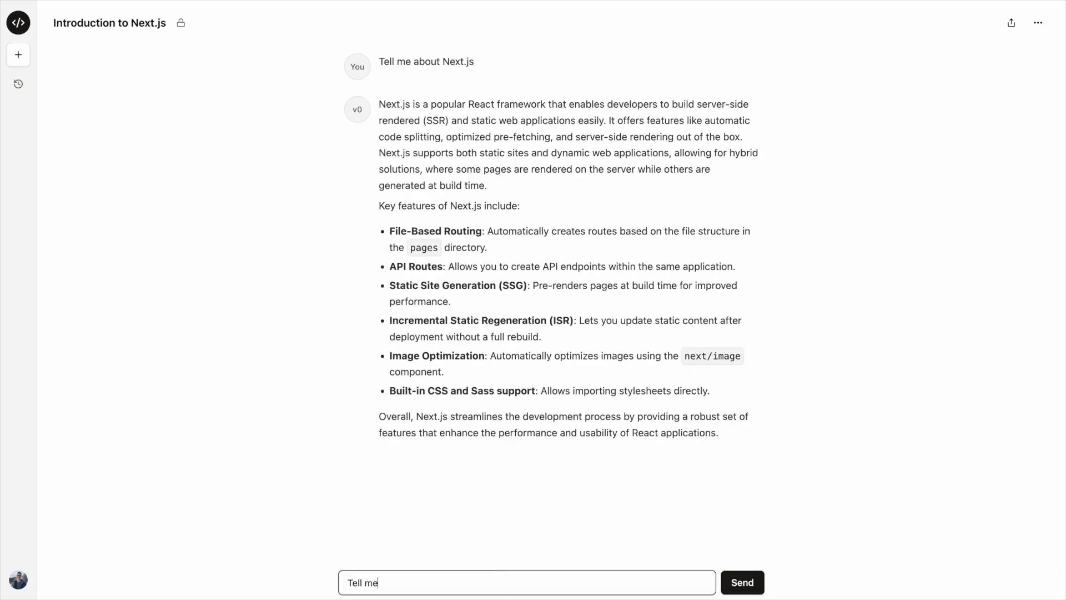
{"action": "left_click", "coordinate": [741, 582]}
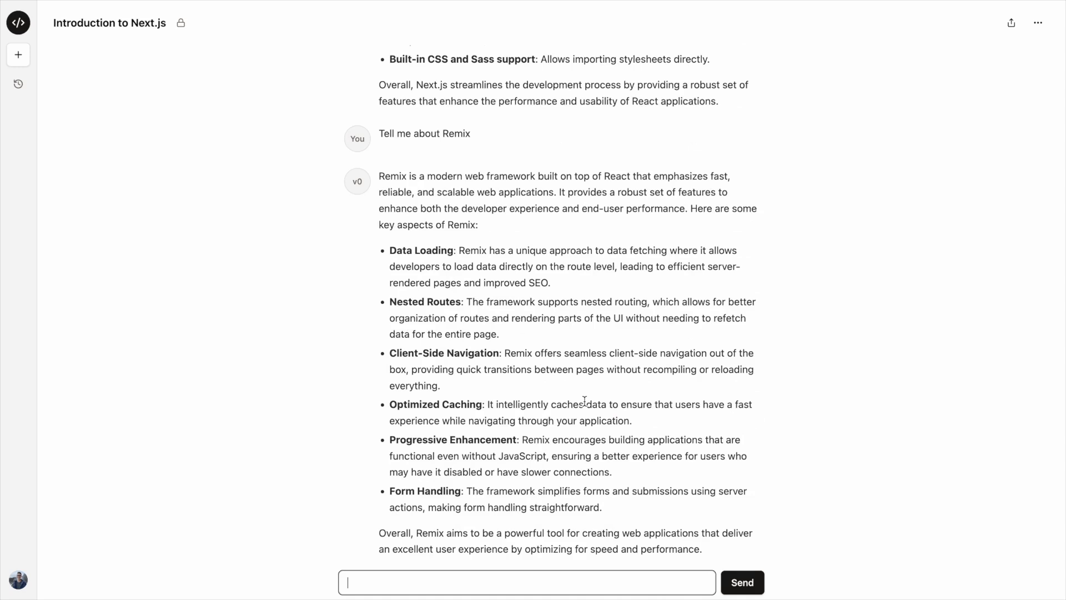
{"action": "mouse_move", "coordinate": [18, 22]}
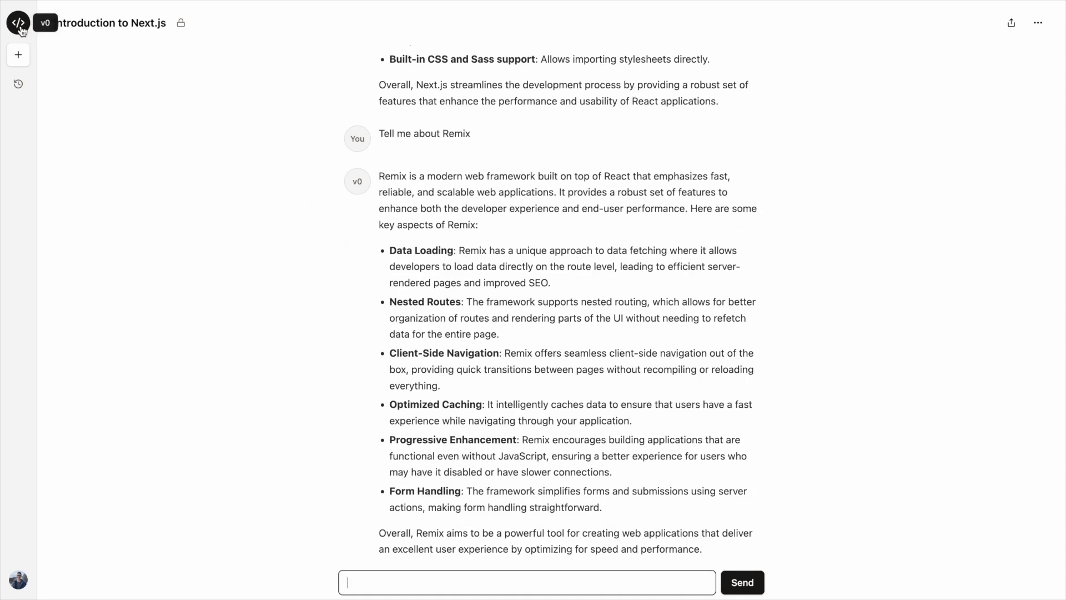
{"action": "left_click", "coordinate": [18, 54]}
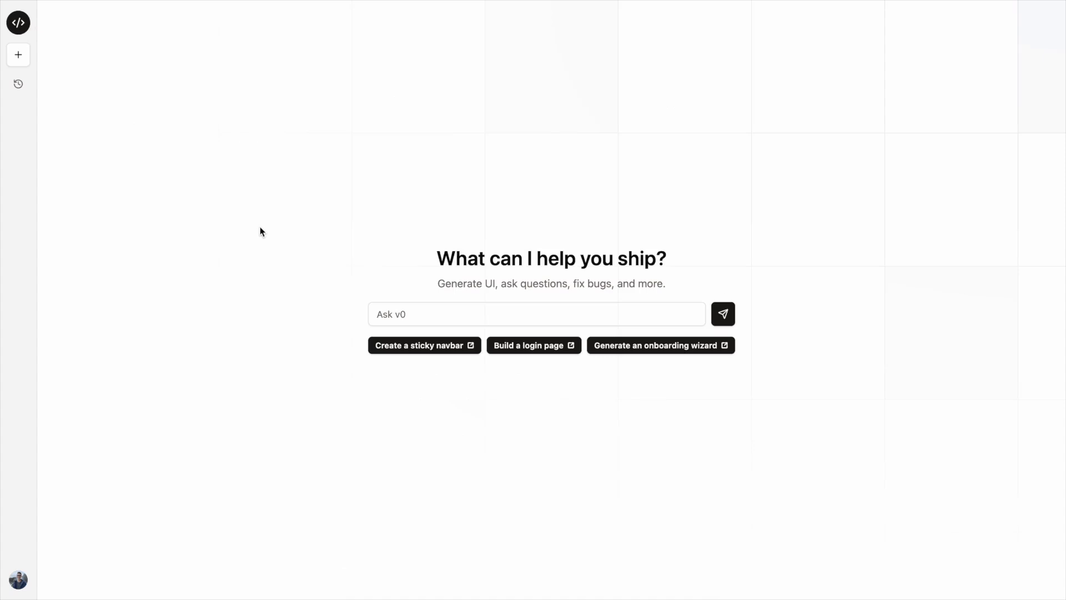
Generate a login page with the 'Build a login page' suggestion and view its preview.
{"action": "left_click", "coordinate": [529, 345]}
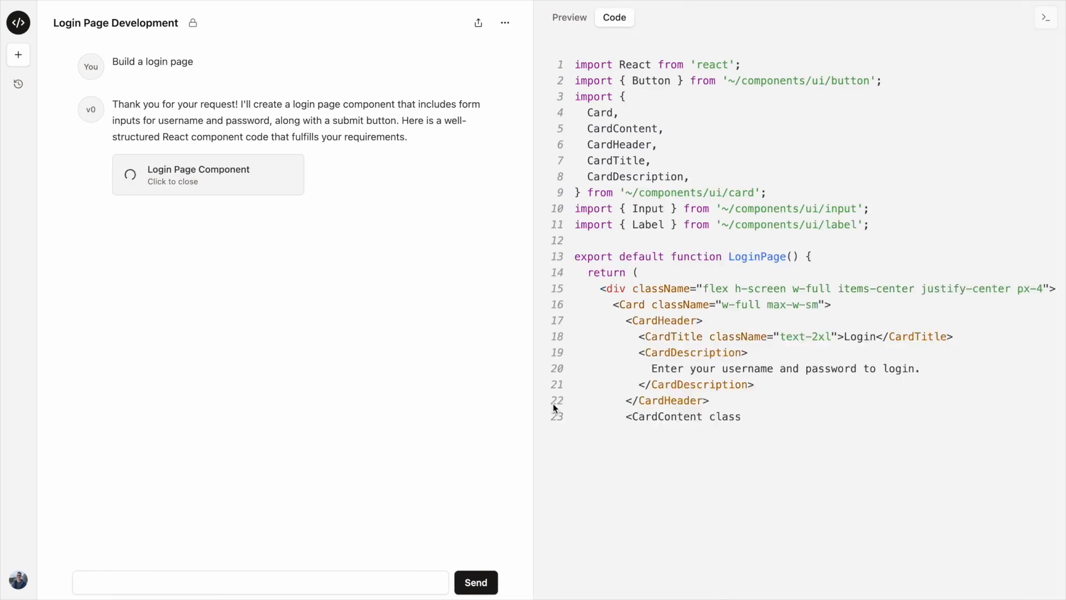
{"action": "left_click", "coordinate": [570, 18]}
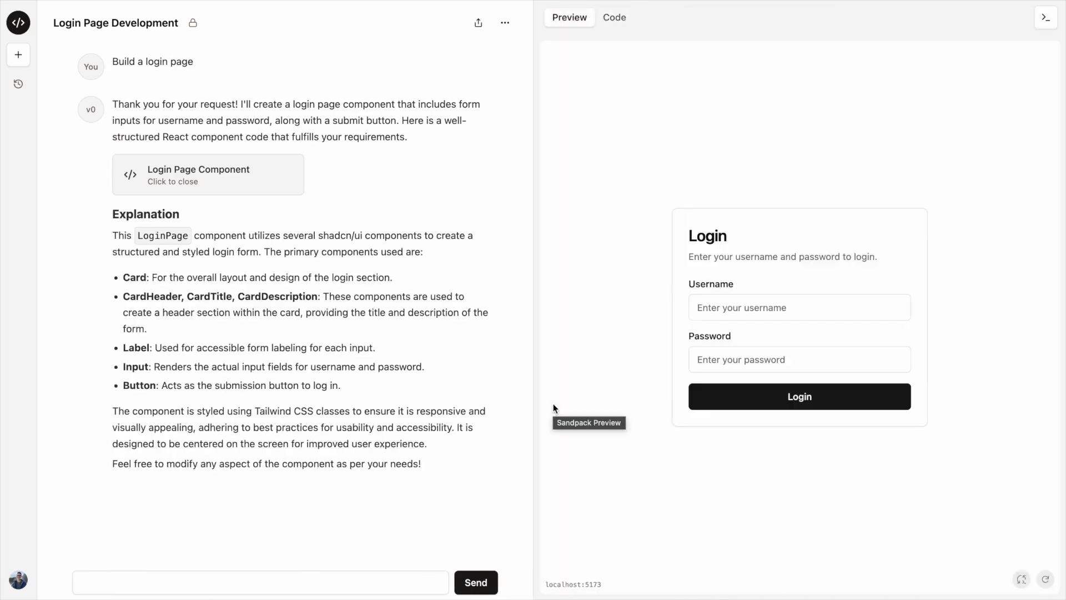
{"action": "mouse_move", "coordinate": [398, 422]}
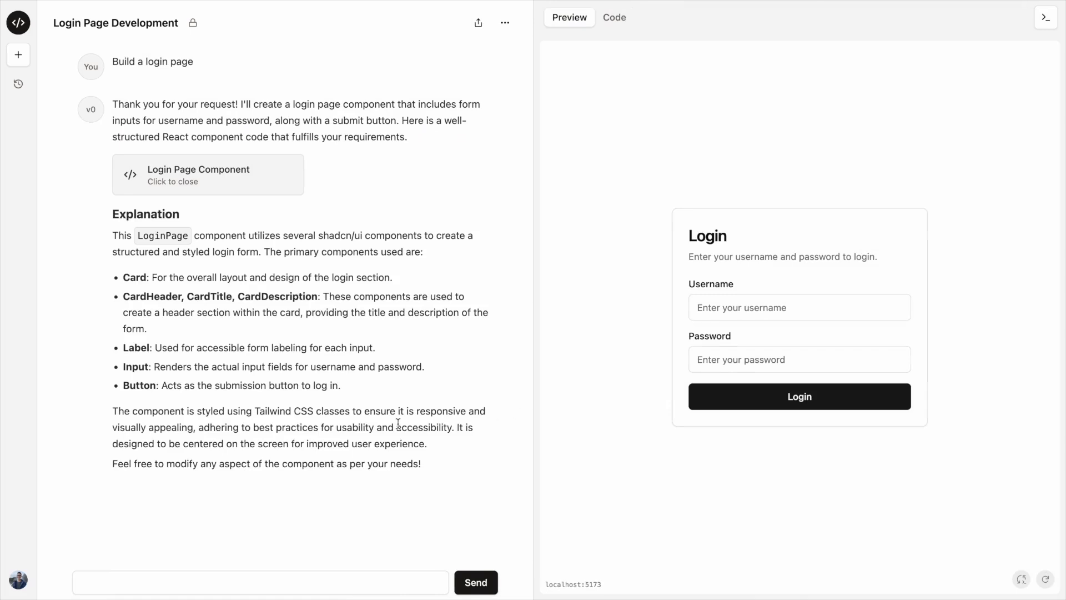
{"action": "mouse_move", "coordinate": [426, 484]}
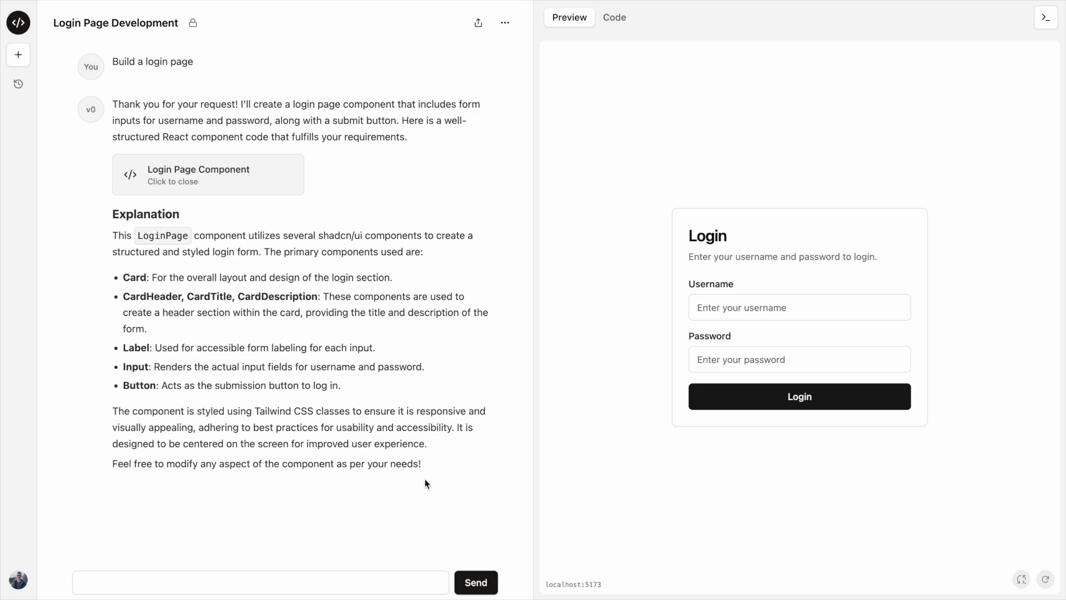
{"action": "left_click", "coordinate": [18, 84]}
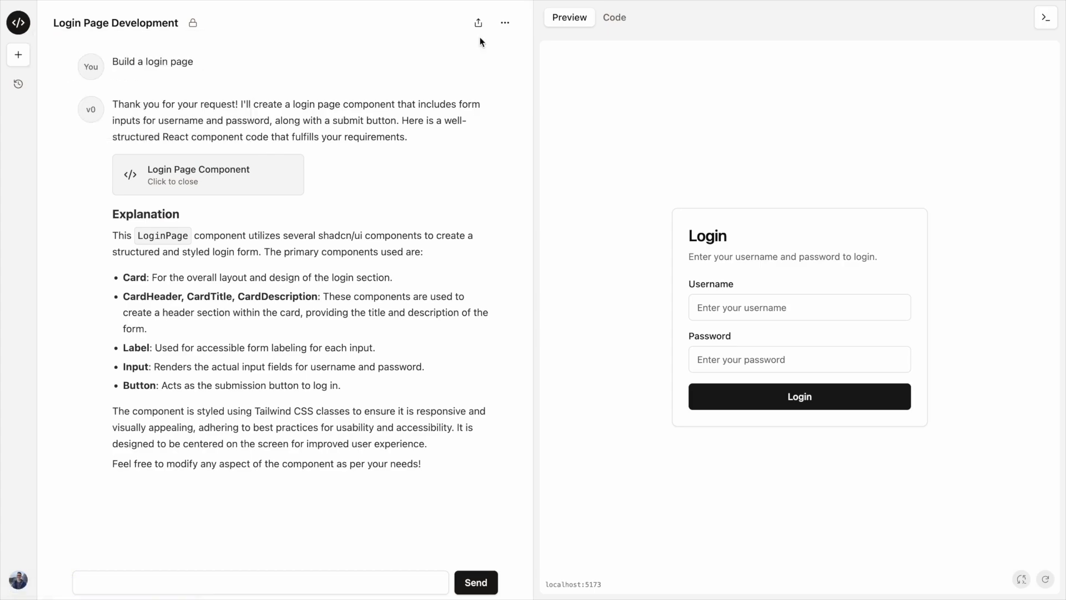
{"action": "left_click", "coordinate": [477, 22]}
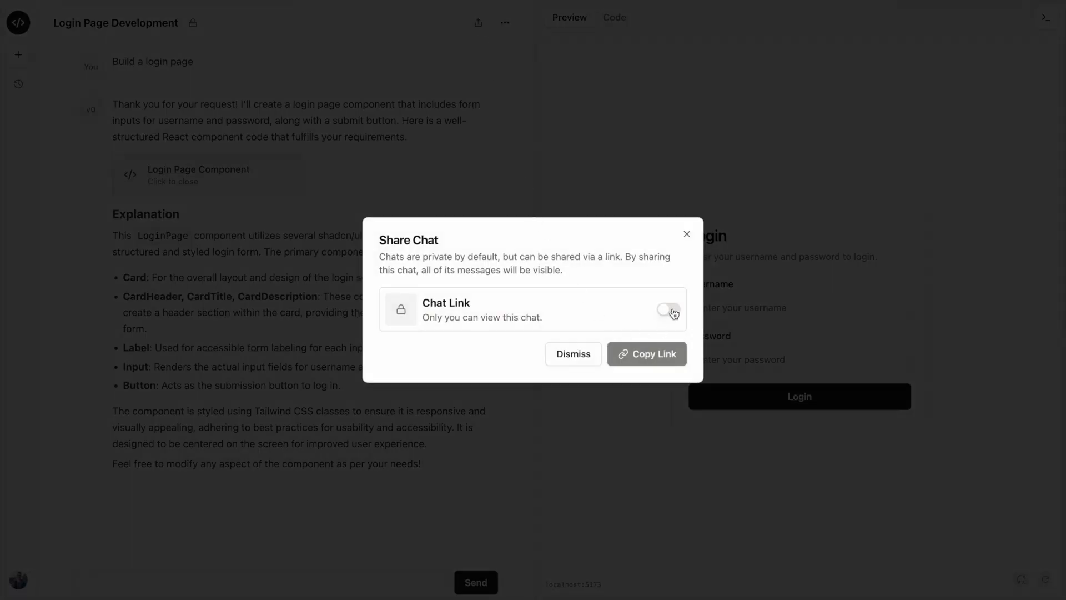
{"action": "left_click", "coordinate": [668, 309]}
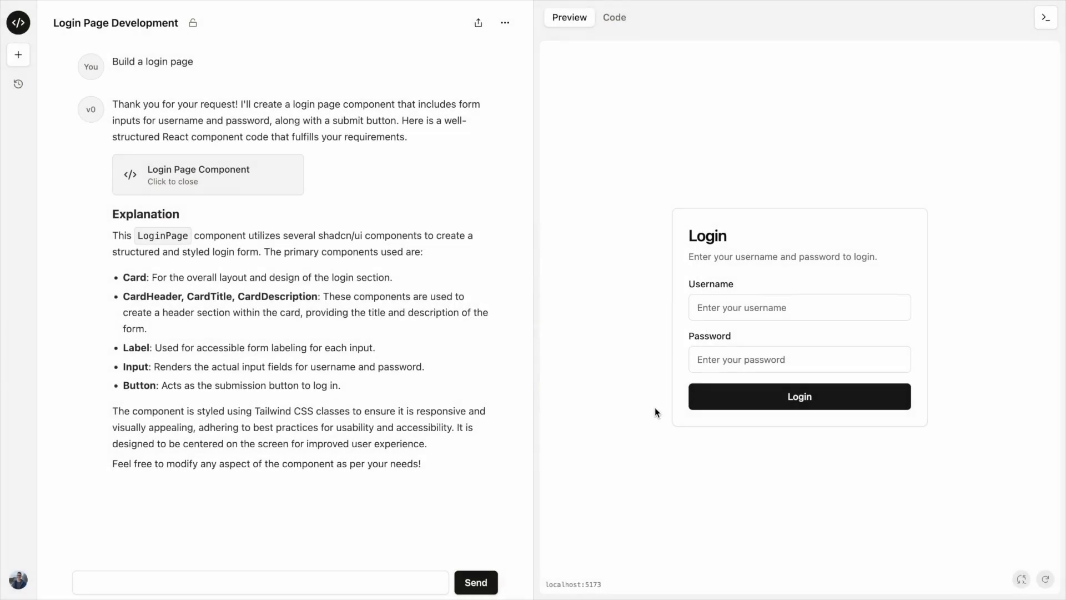
{"action": "mouse_move", "coordinate": [492, 194]}
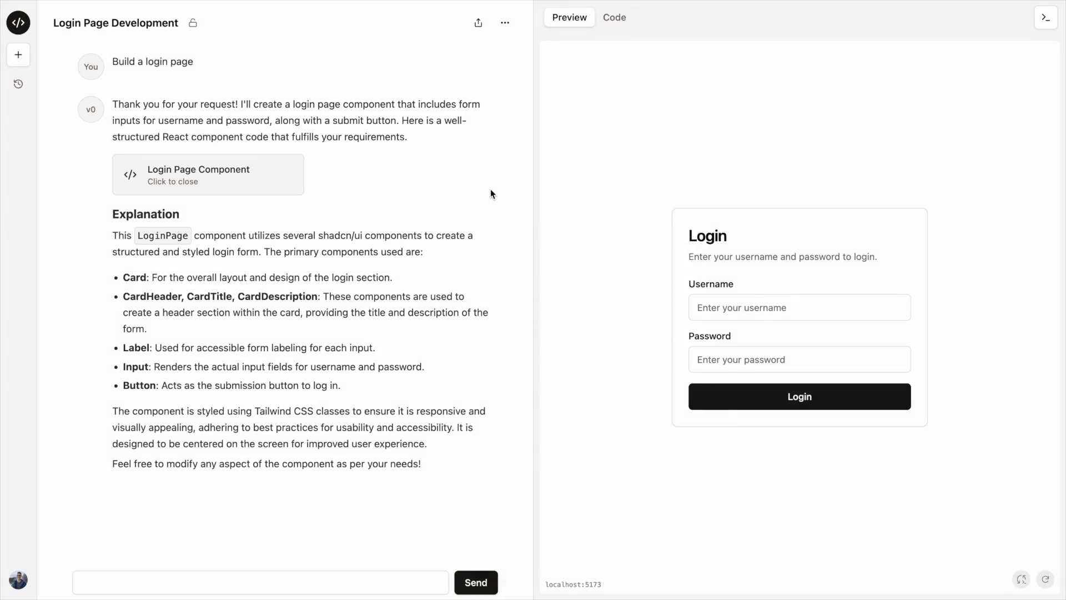
{"action": "mouse_move", "coordinate": [923, 39]}
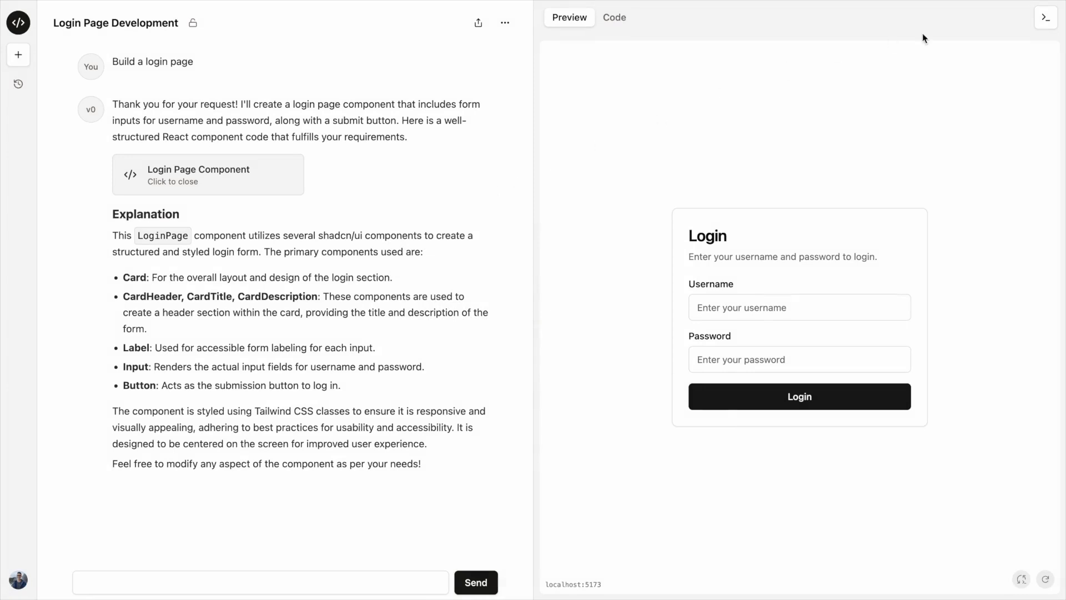
{"action": "mouse_move", "coordinate": [1046, 17]}
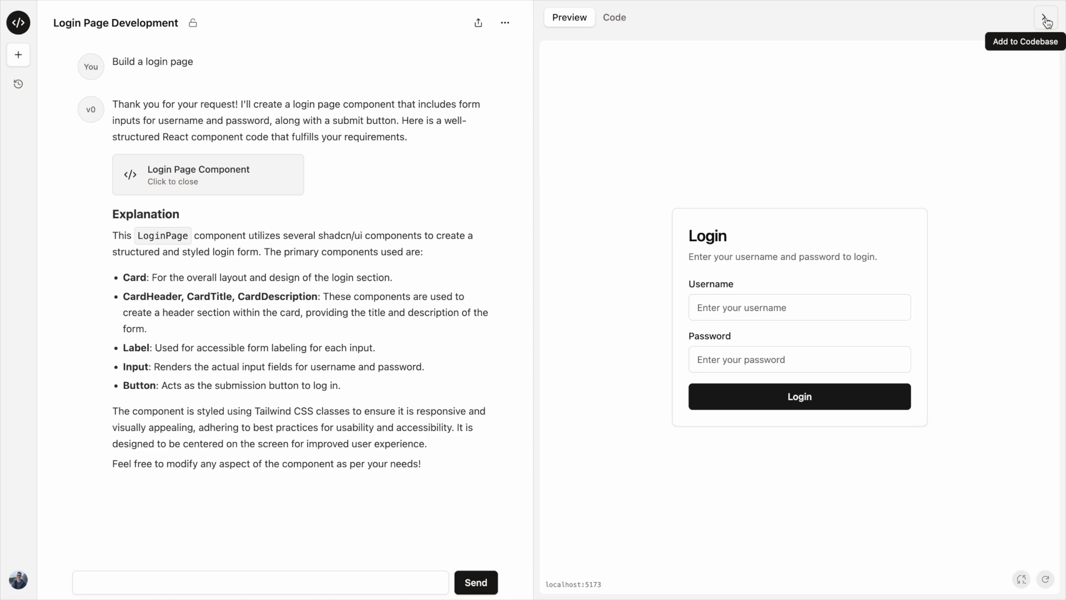
{"action": "left_click", "coordinate": [1046, 17]}
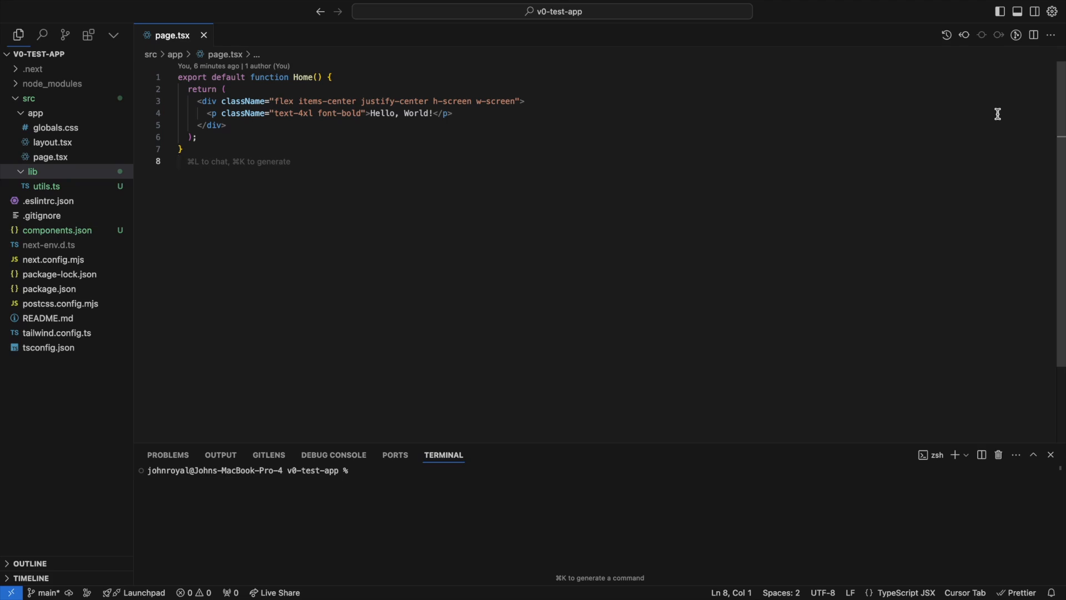
{"action": "mouse_move", "coordinate": [83, 169]}
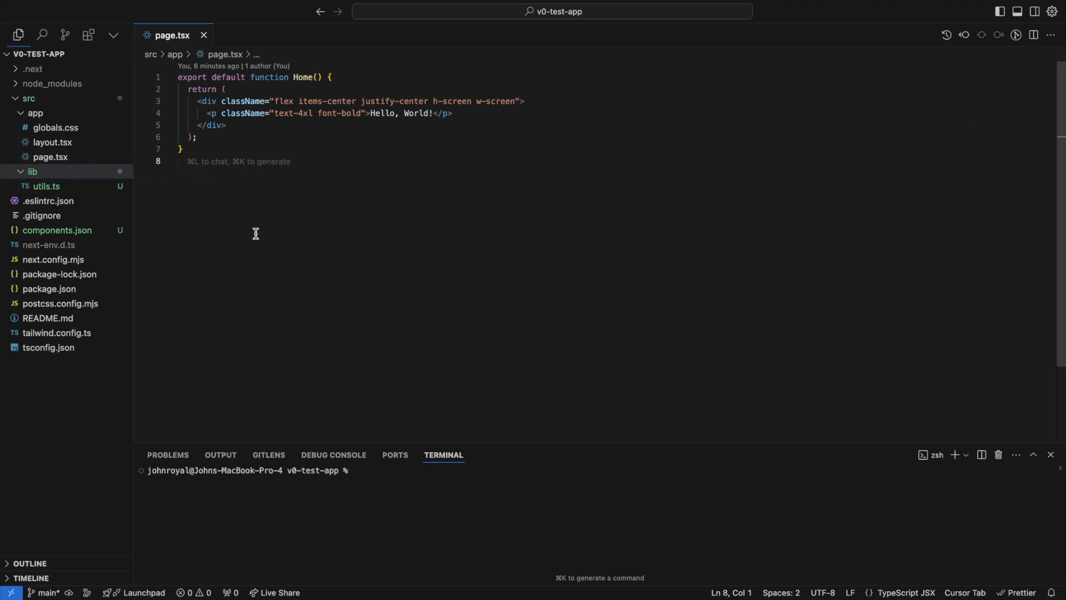
Paste the npx shadcn add command for the generated login component into the terminal.
{"action": "type", "text": "npx shadcn add \"https://irj2aa2qsoa6lh3hb67iakt52m0rrxmh.lambda-url.us-east-1.on.aws/components/ts0apQ6CN3gvbRGaKUPza/json\""}
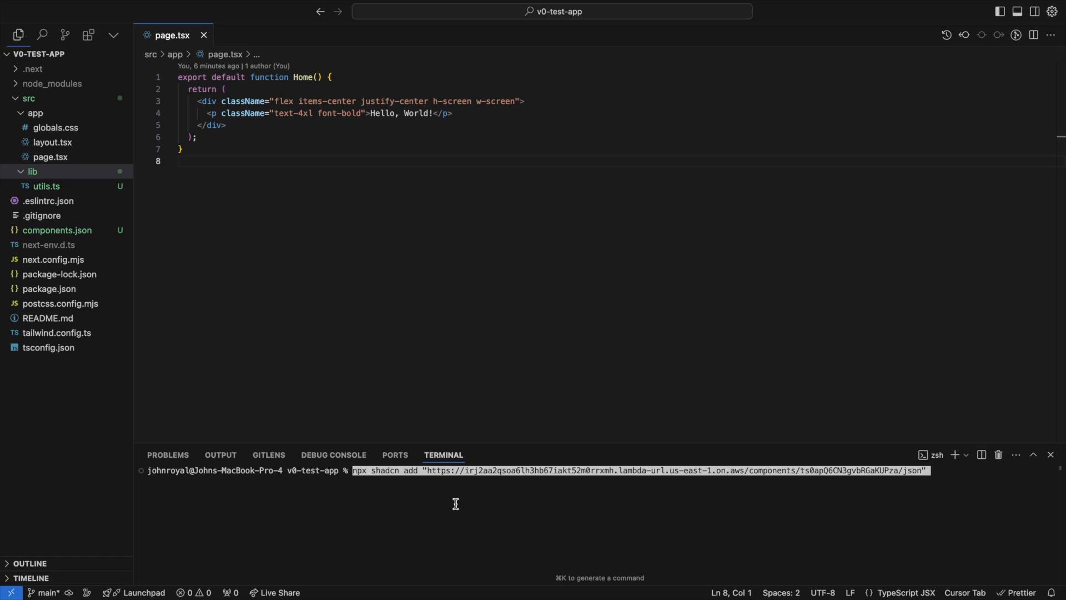
{"action": "mouse_move", "coordinate": [389, 496]}
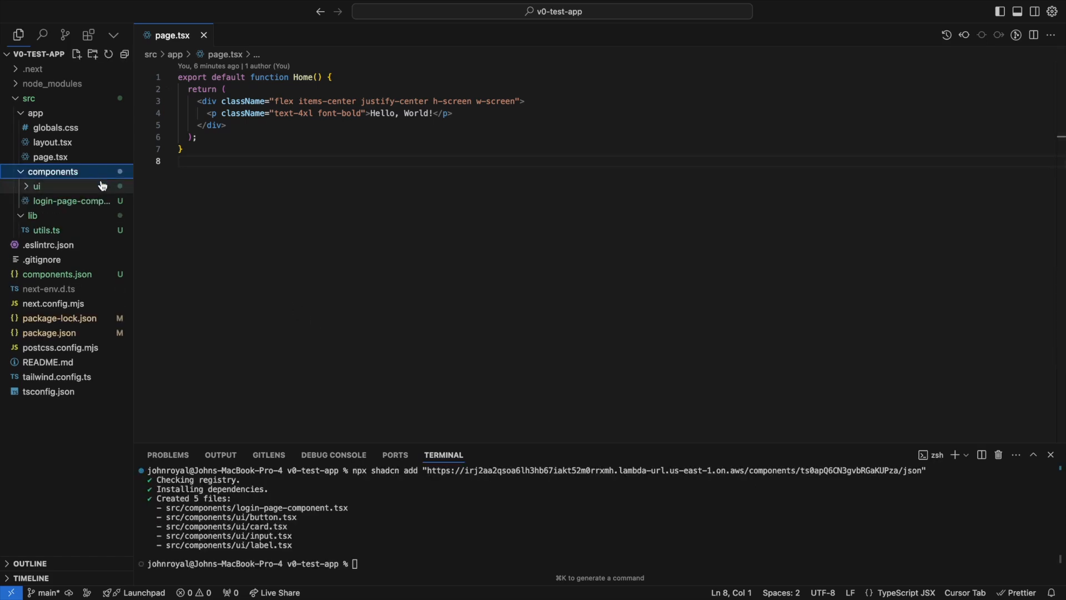
Review the new login page and ui component files, then start the dev server with npm run dev.
{"action": "left_click", "coordinate": [72, 200]}
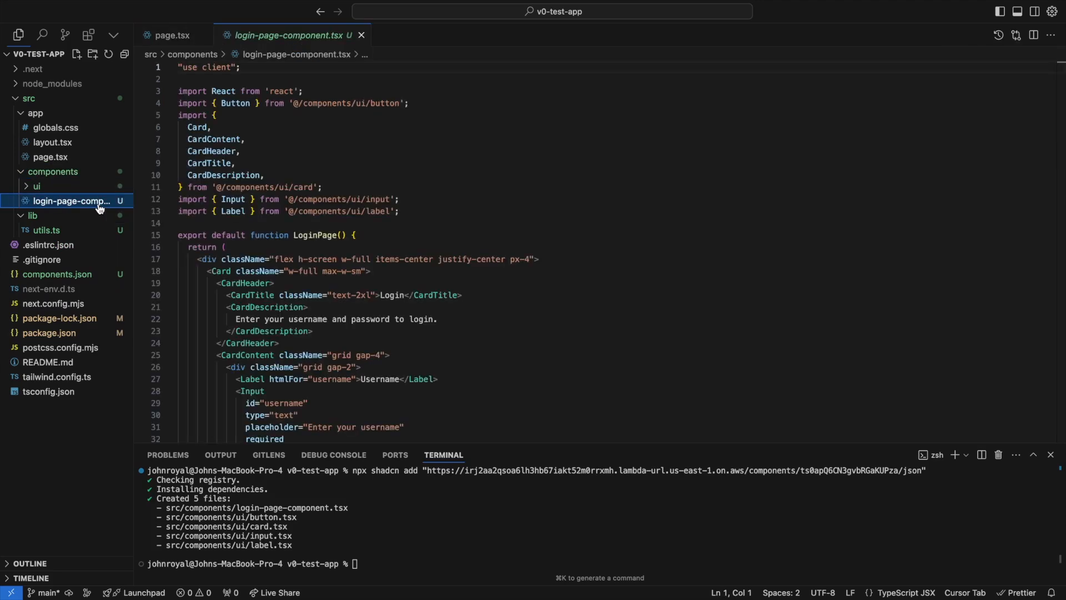
{"action": "left_click", "coordinate": [36, 185]}
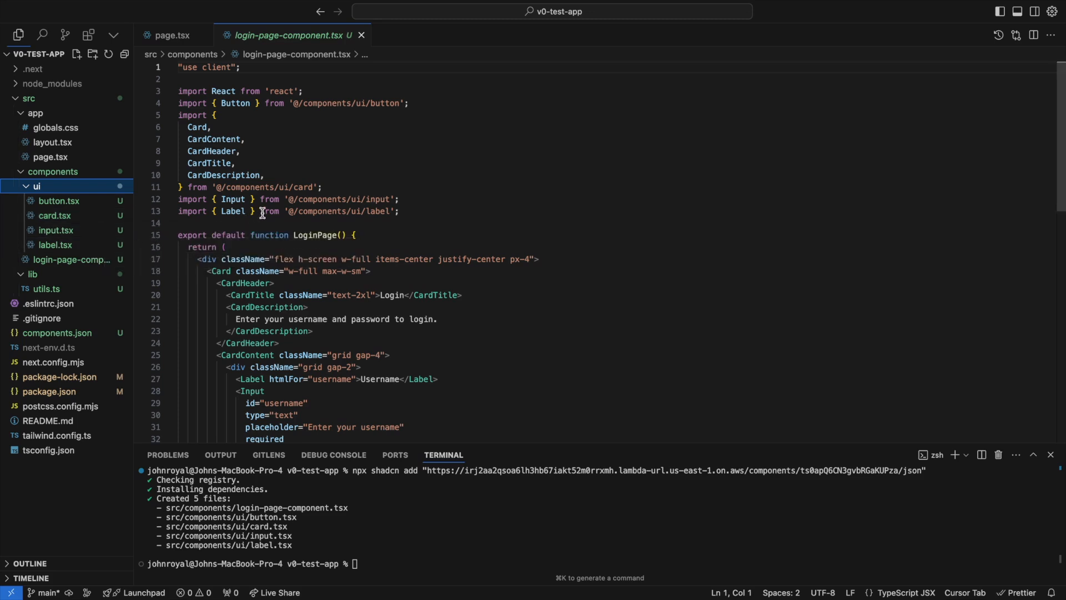
{"action": "mouse_move", "coordinate": [261, 211]}
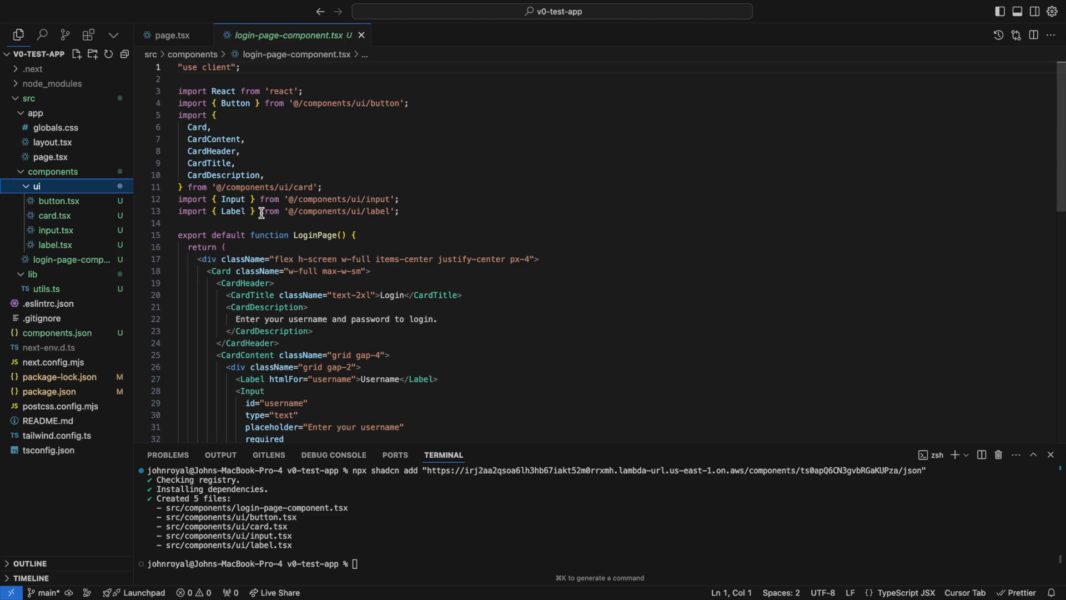
{"action": "left_click", "coordinate": [172, 35]}
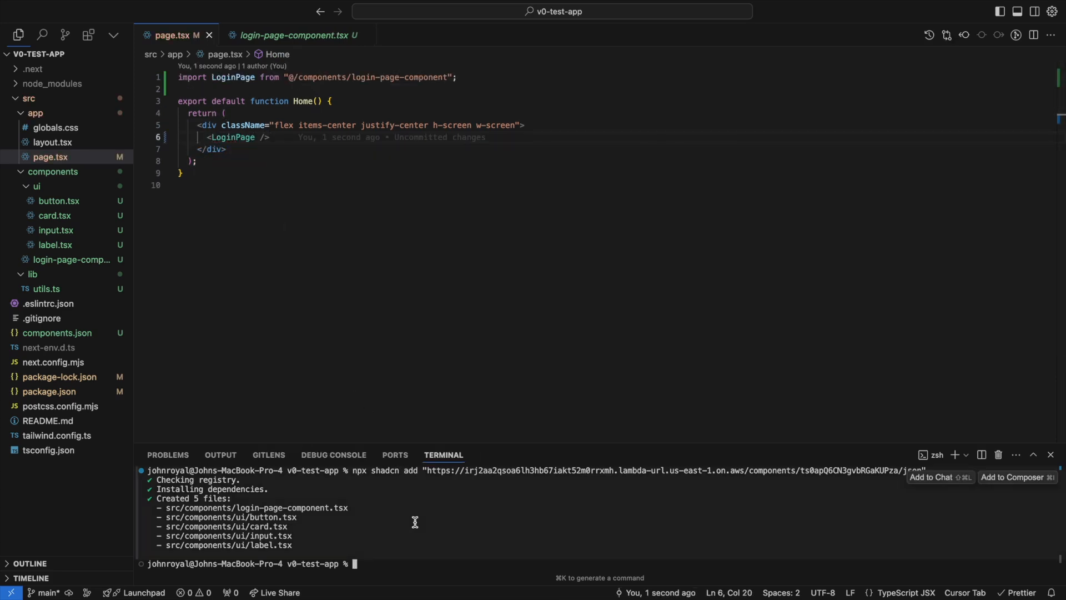
{"action": "type", "text": "npm run dev"}
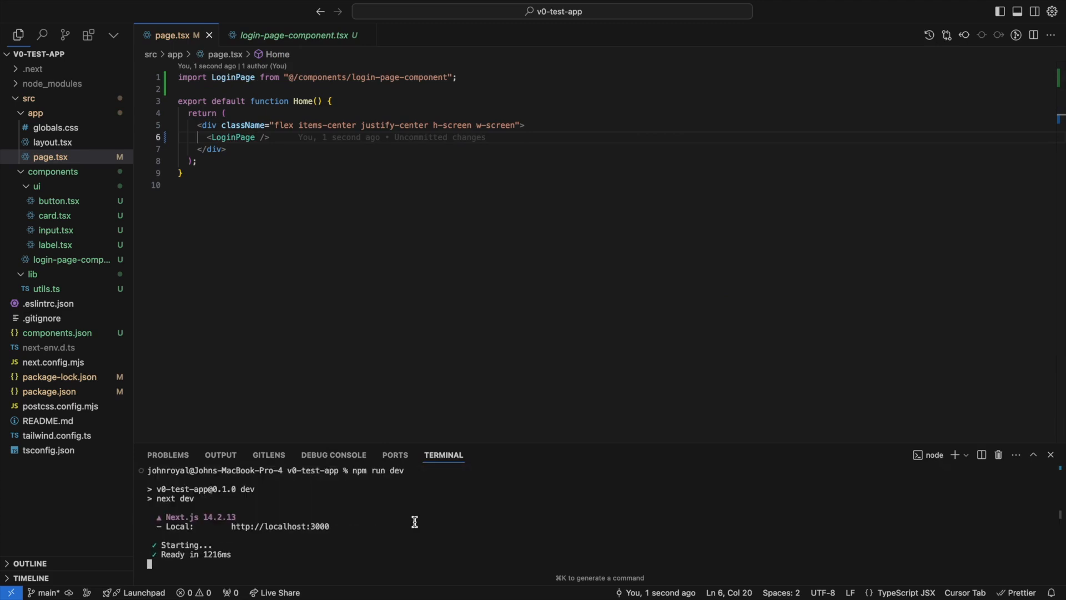
{"action": "mouse_move", "coordinate": [370, 526]}
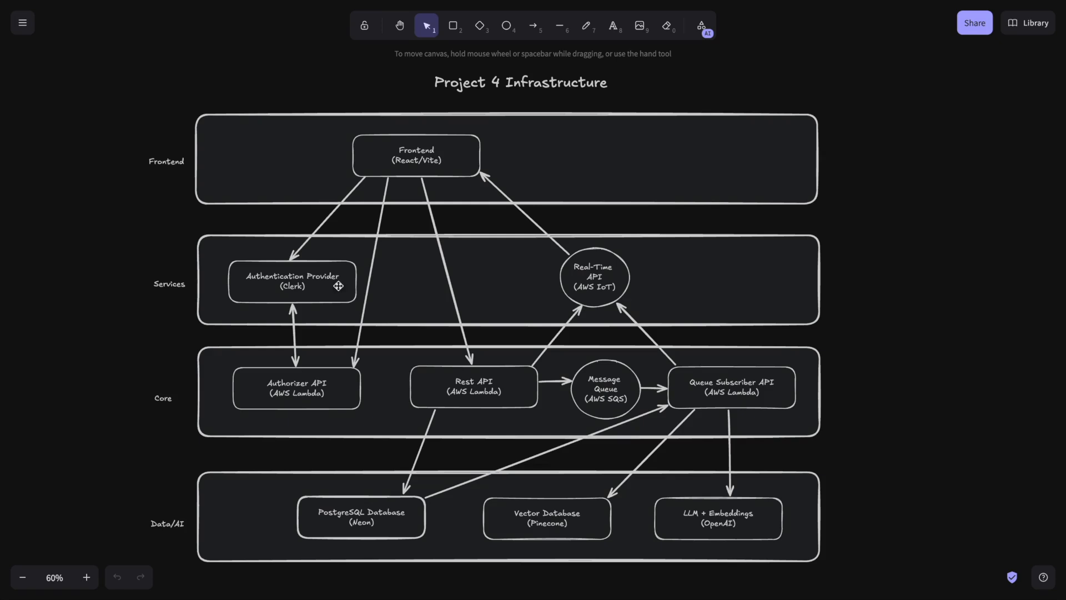
{"action": "mouse_move", "coordinate": [330, 297]}
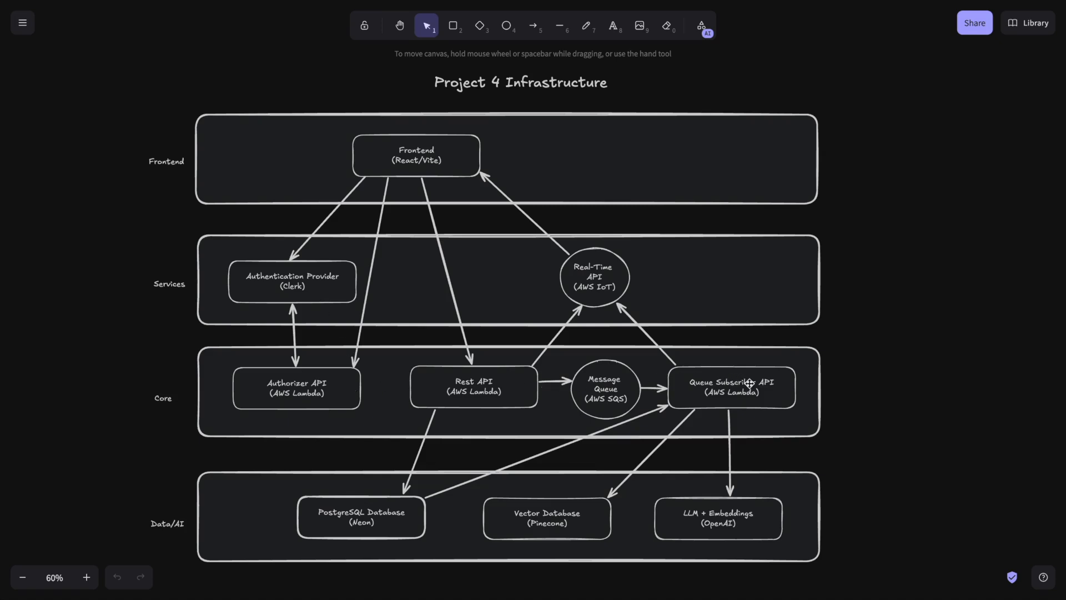
{"action": "mouse_move", "coordinate": [869, 388]}
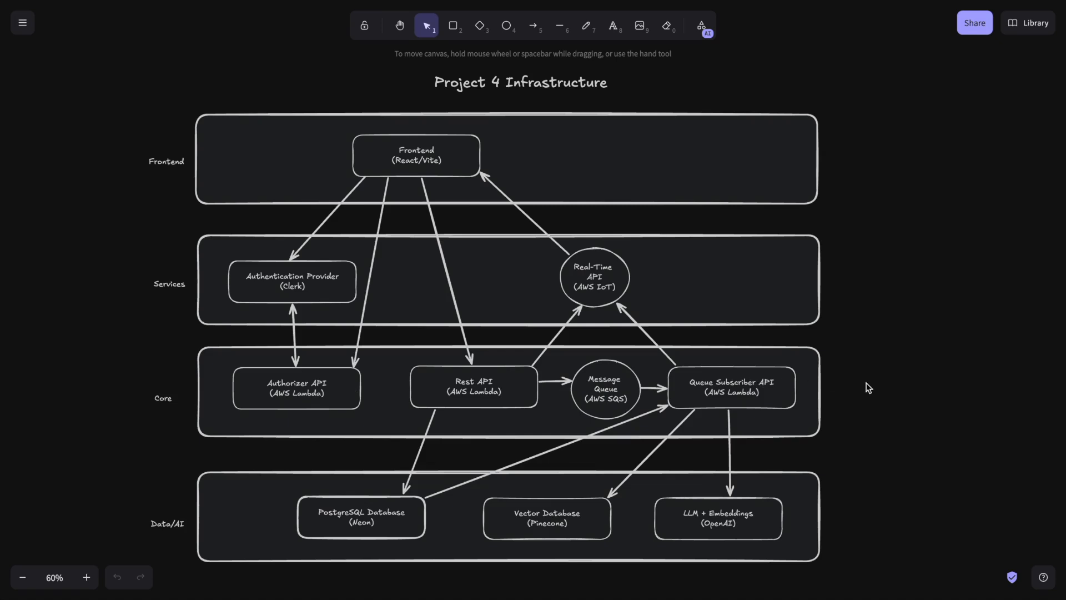
{"action": "mouse_move", "coordinate": [670, 302]}
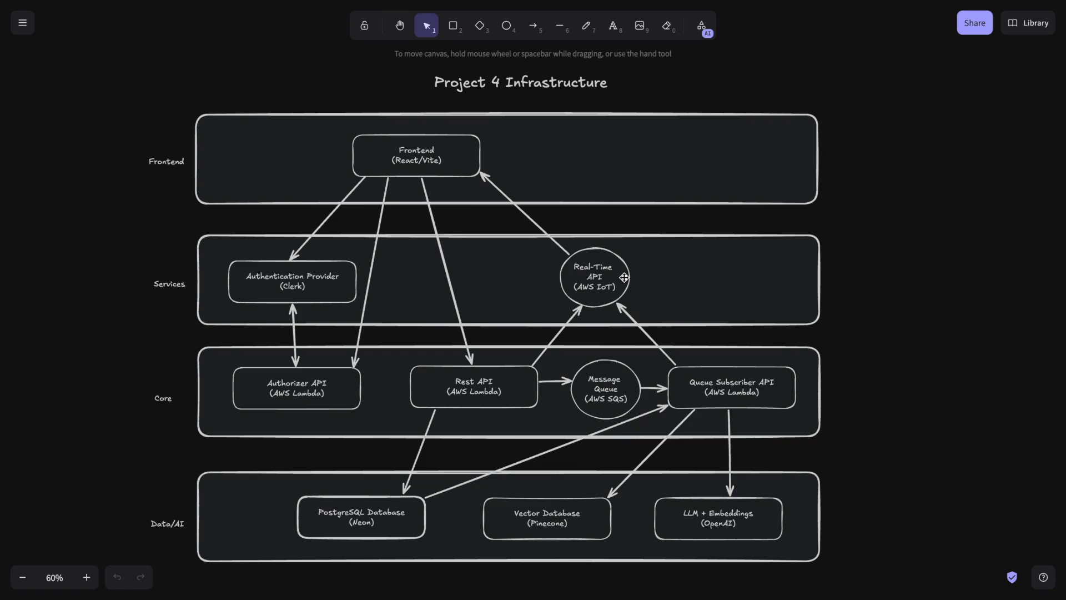
{"action": "mouse_move", "coordinate": [690, 387]}
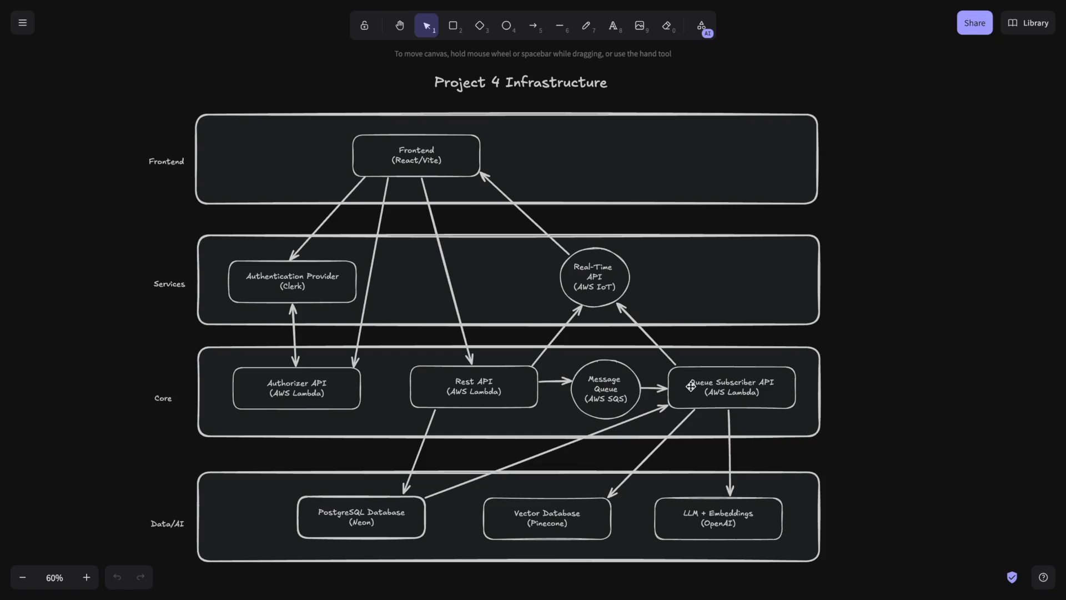
{"action": "mouse_move", "coordinate": [364, 550]}
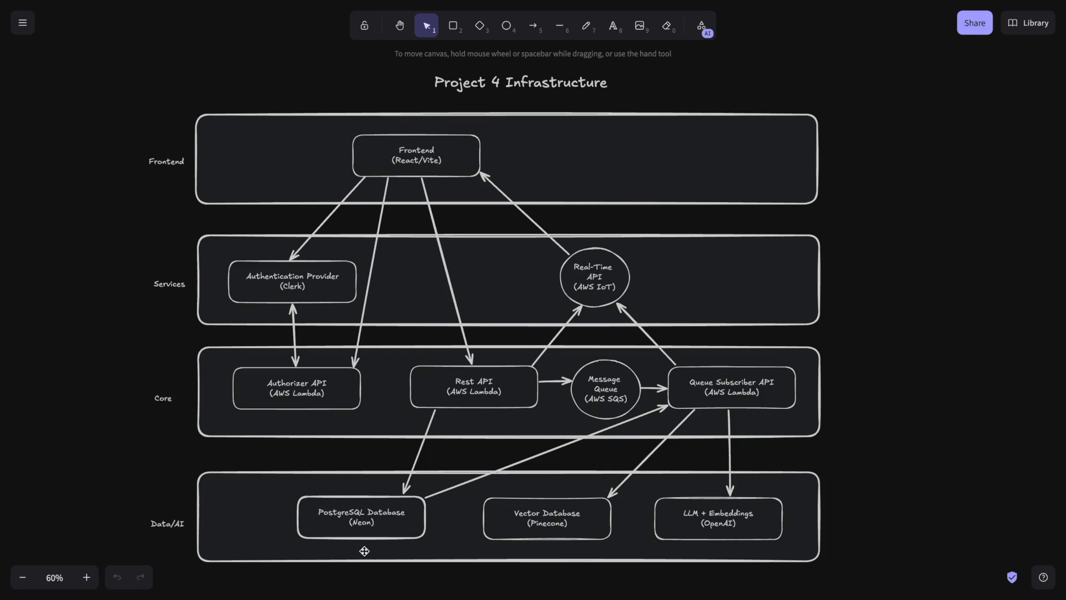
{"action": "mouse_move", "coordinate": [552, 551]}
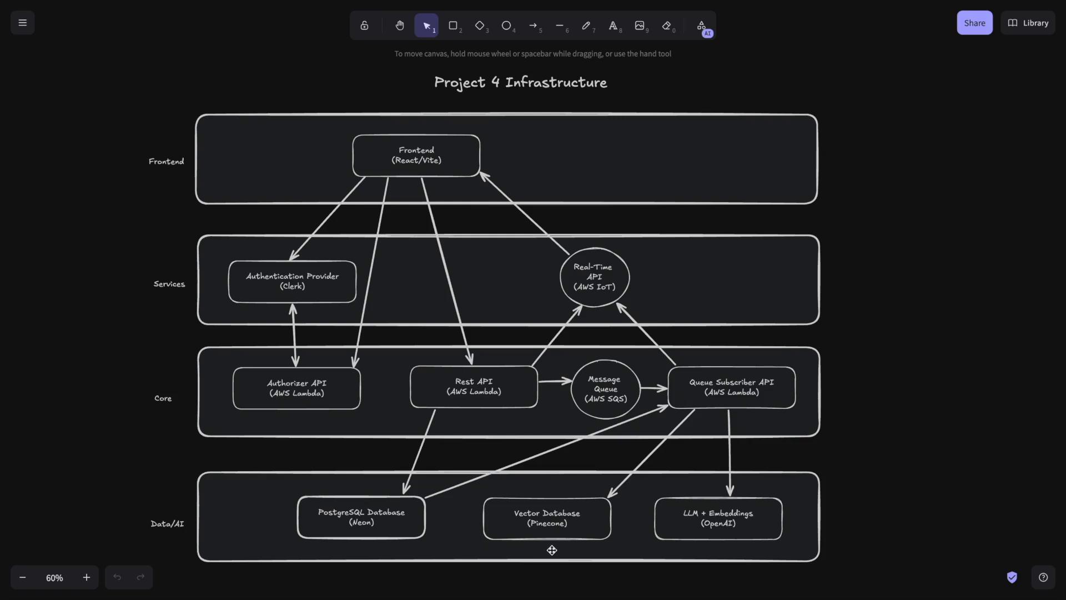
{"action": "mouse_move", "coordinate": [685, 551]}
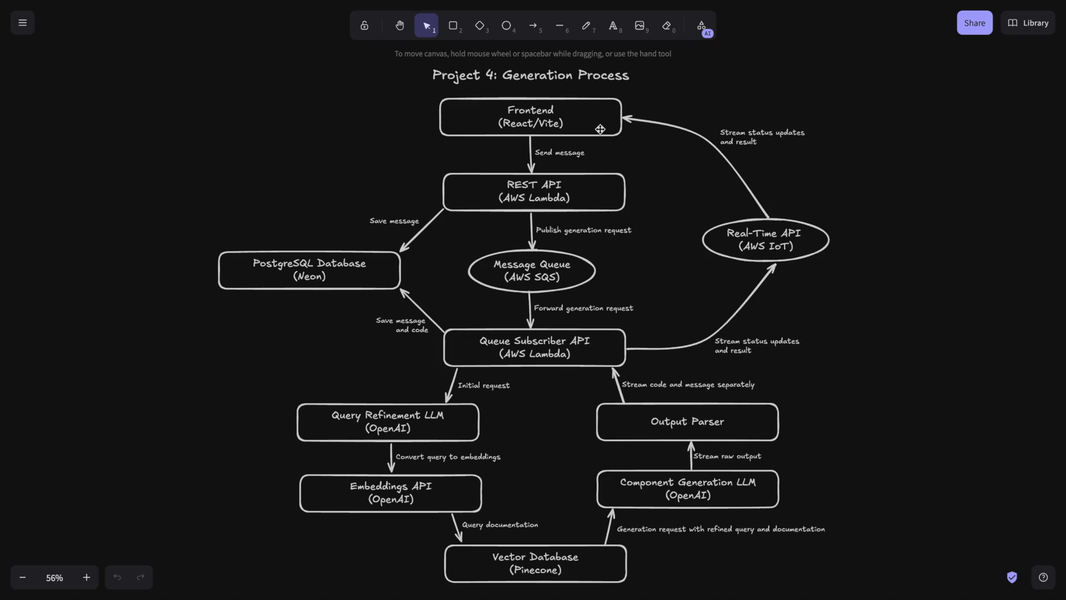
{"action": "mouse_move", "coordinate": [605, 193]}
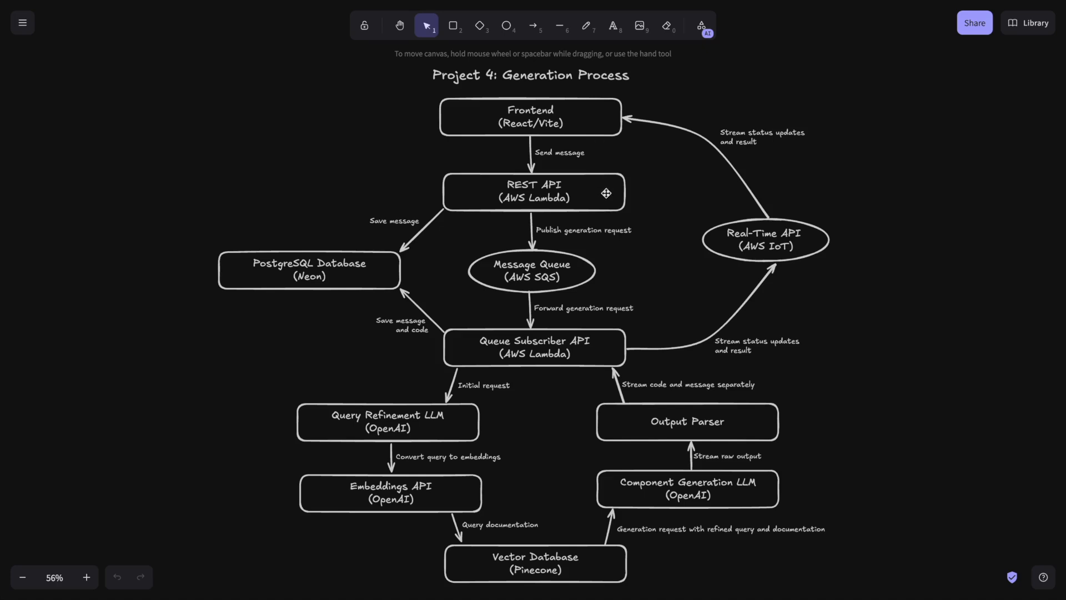
{"action": "mouse_move", "coordinate": [493, 190]}
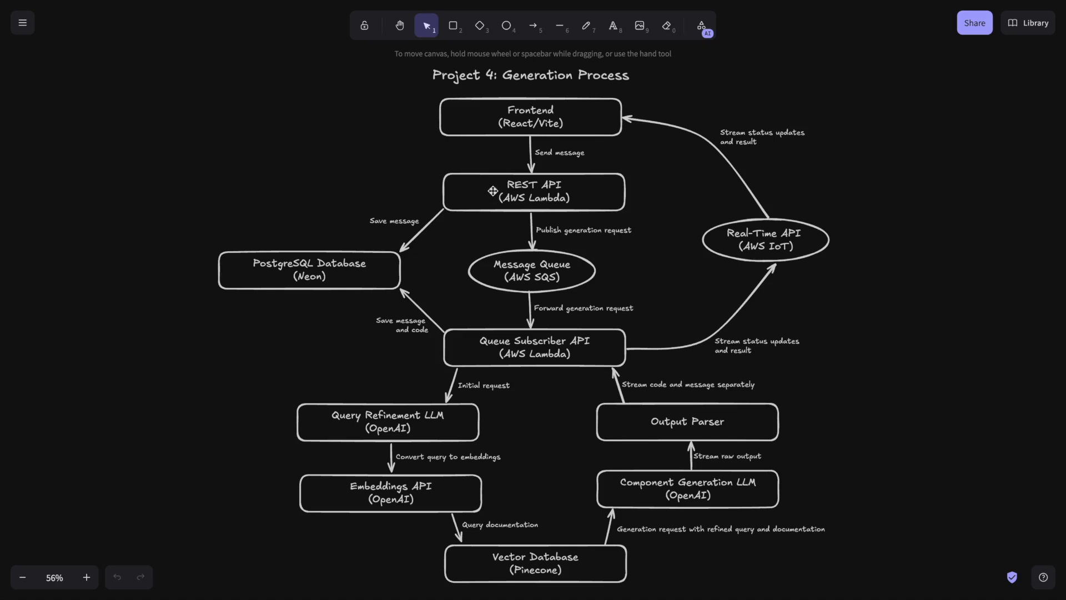
{"action": "mouse_move", "coordinate": [498, 278]}
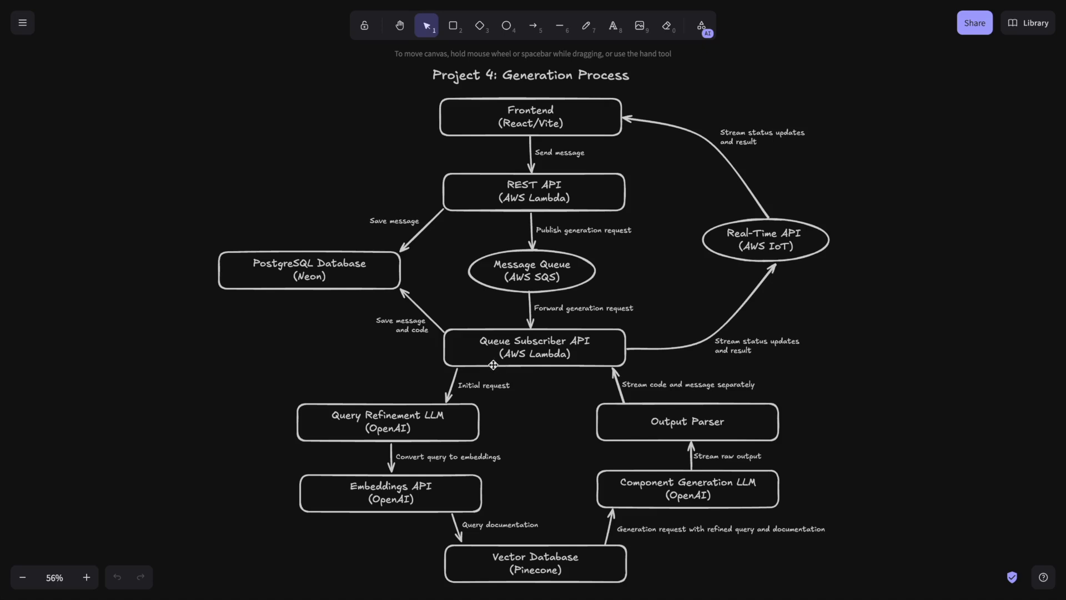
{"action": "mouse_move", "coordinate": [461, 434]}
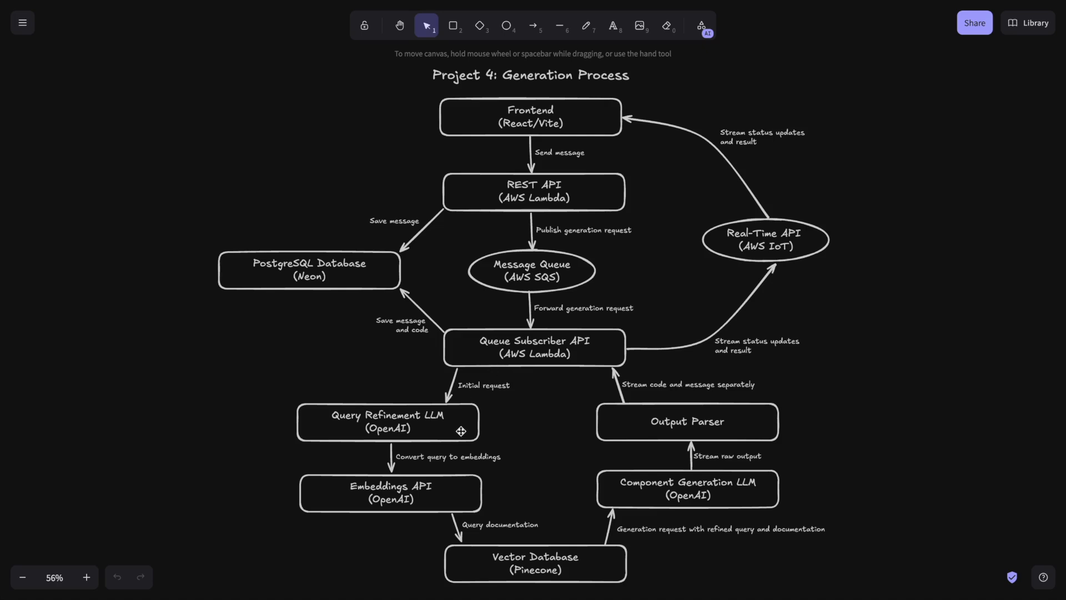
{"action": "mouse_move", "coordinate": [727, 234]}
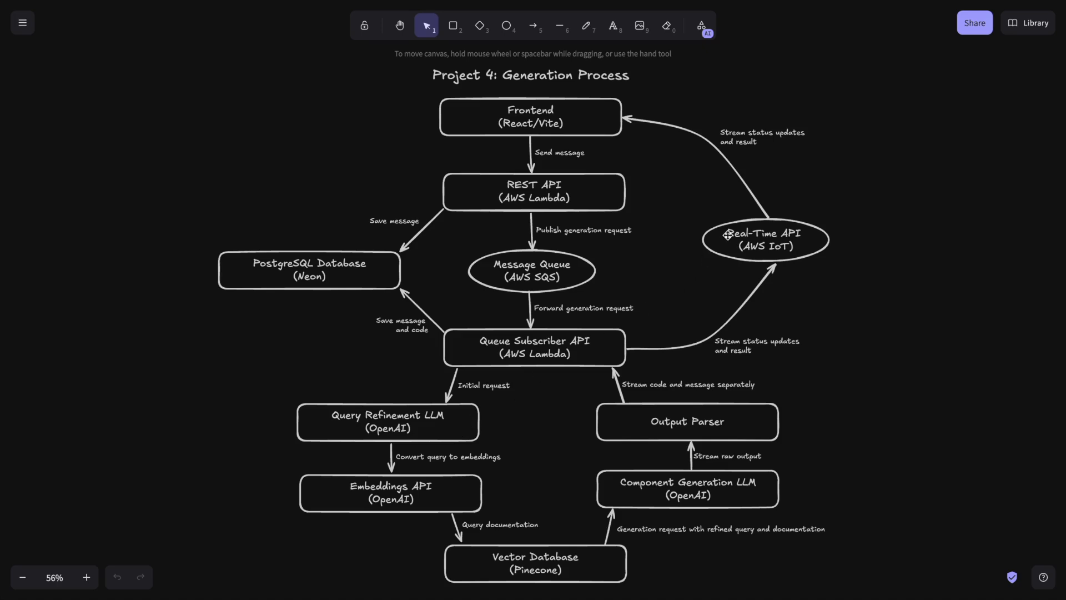
{"action": "mouse_move", "coordinate": [582, 105]}
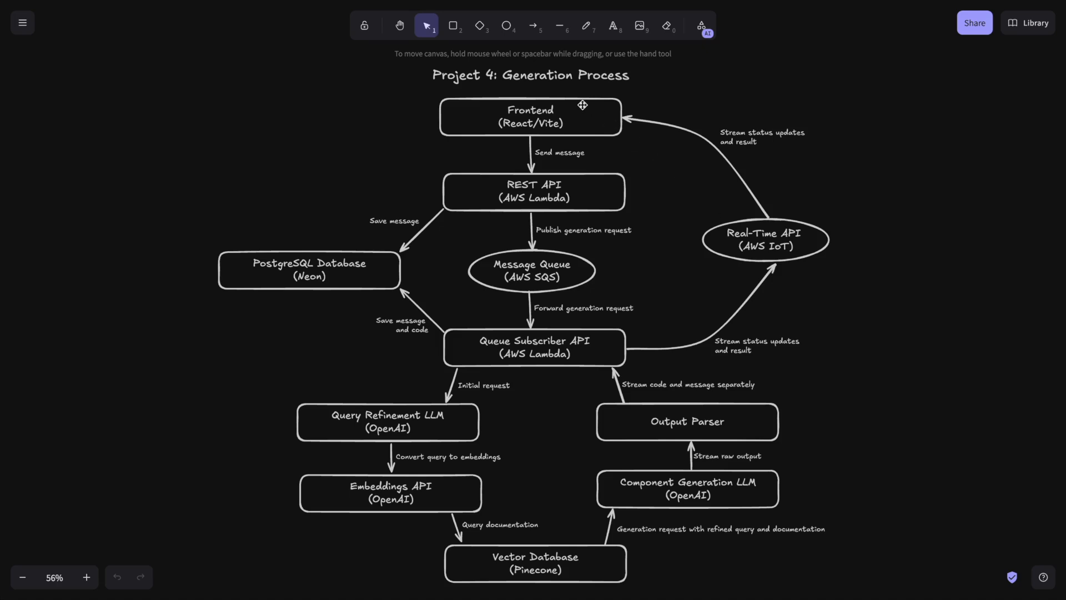
{"action": "mouse_move", "coordinate": [506, 285]}
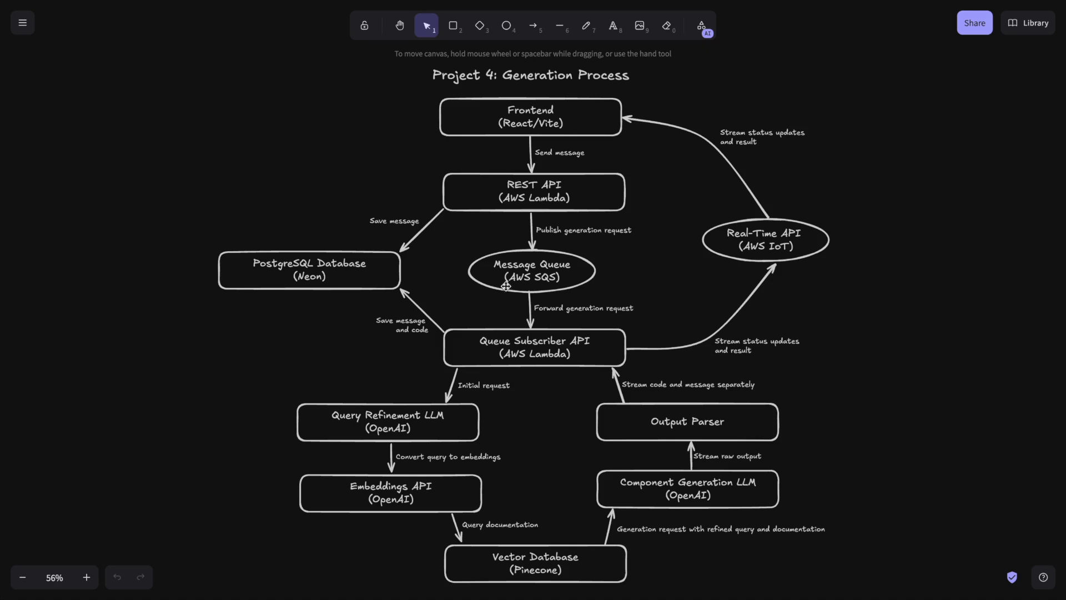
{"action": "mouse_move", "coordinate": [456, 426]}
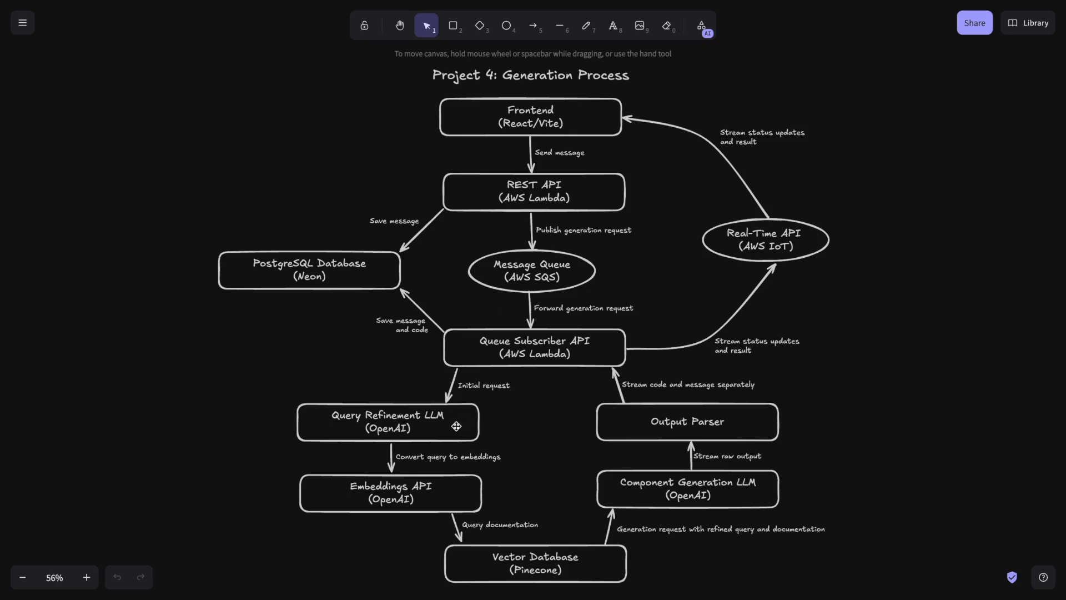
{"action": "mouse_move", "coordinate": [463, 494]}
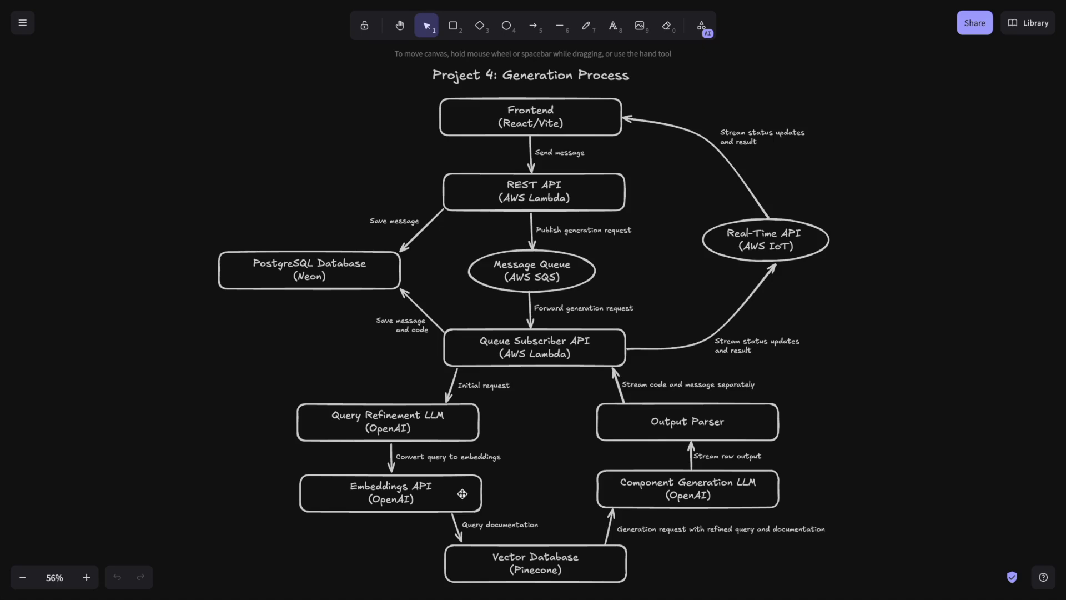
{"action": "mouse_move", "coordinate": [478, 569]}
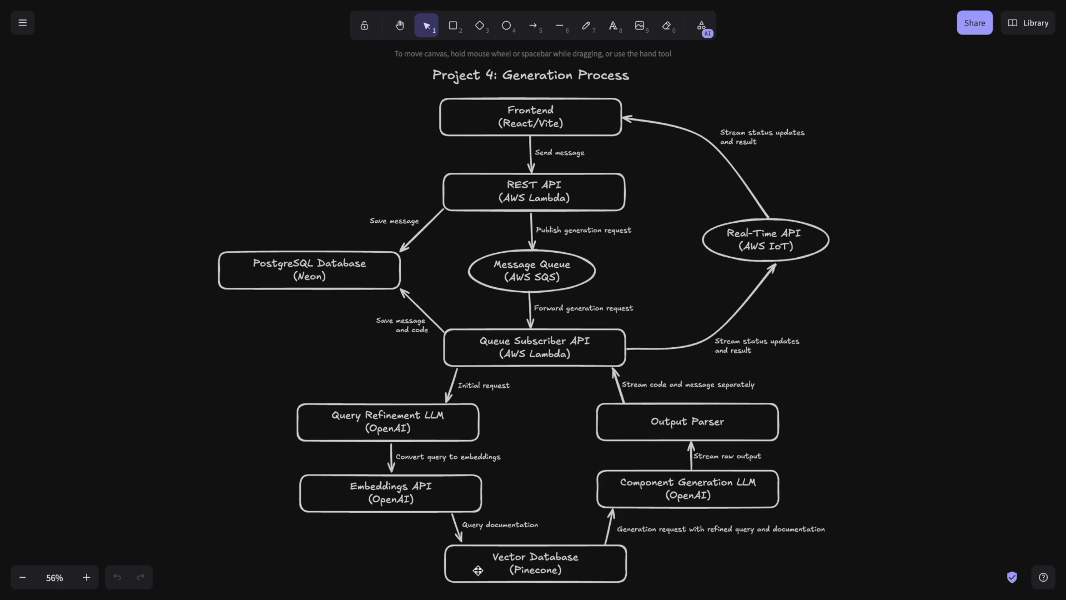
{"action": "mouse_move", "coordinate": [621, 493]}
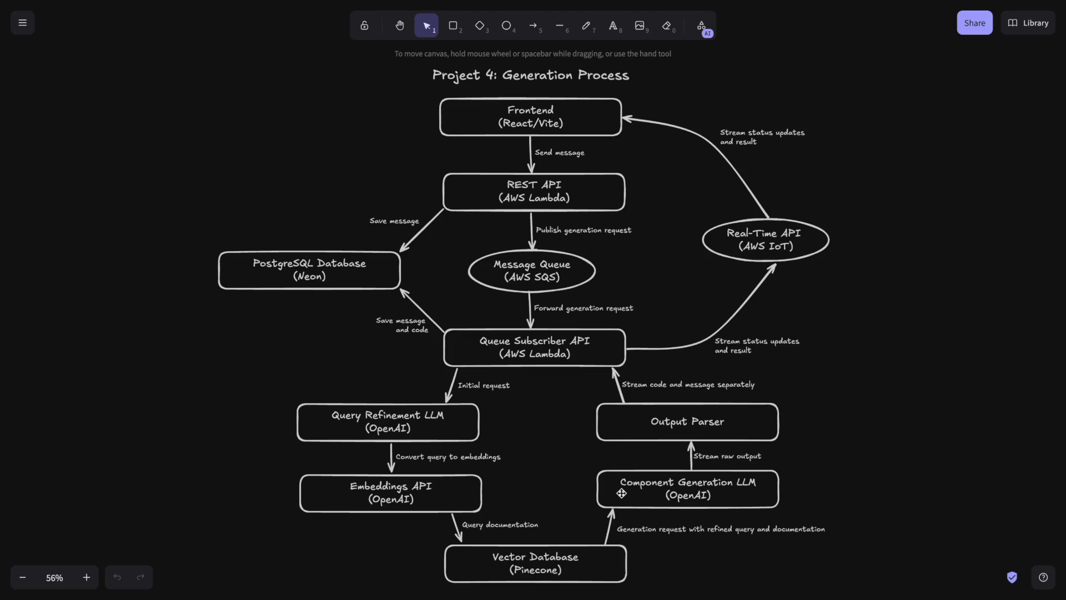
{"action": "mouse_move", "coordinate": [633, 415]}
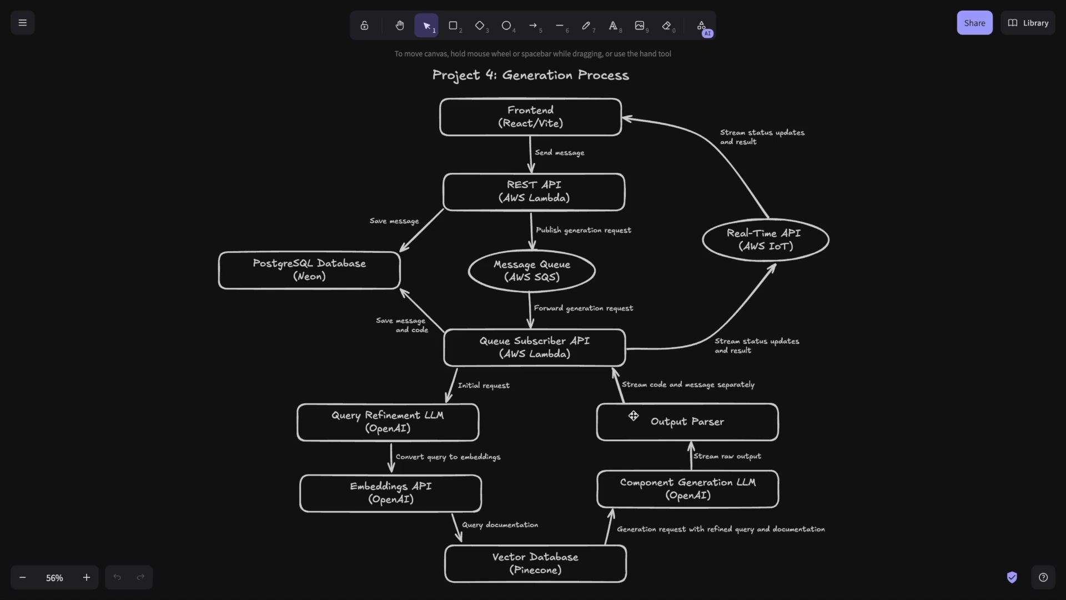
{"action": "mouse_move", "coordinate": [706, 143]}
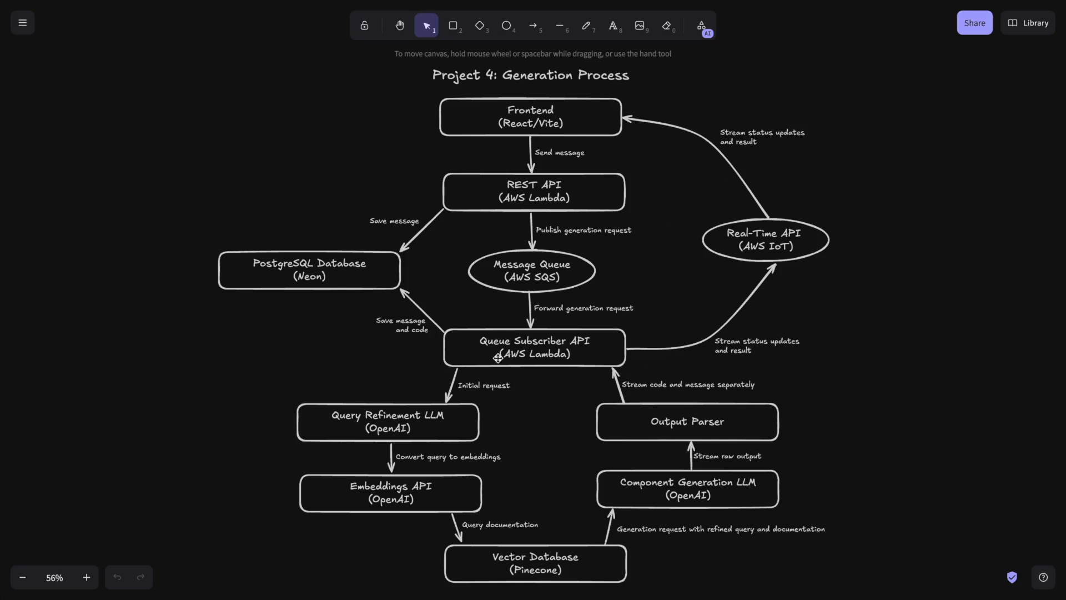
{"action": "mouse_move", "coordinate": [482, 365]}
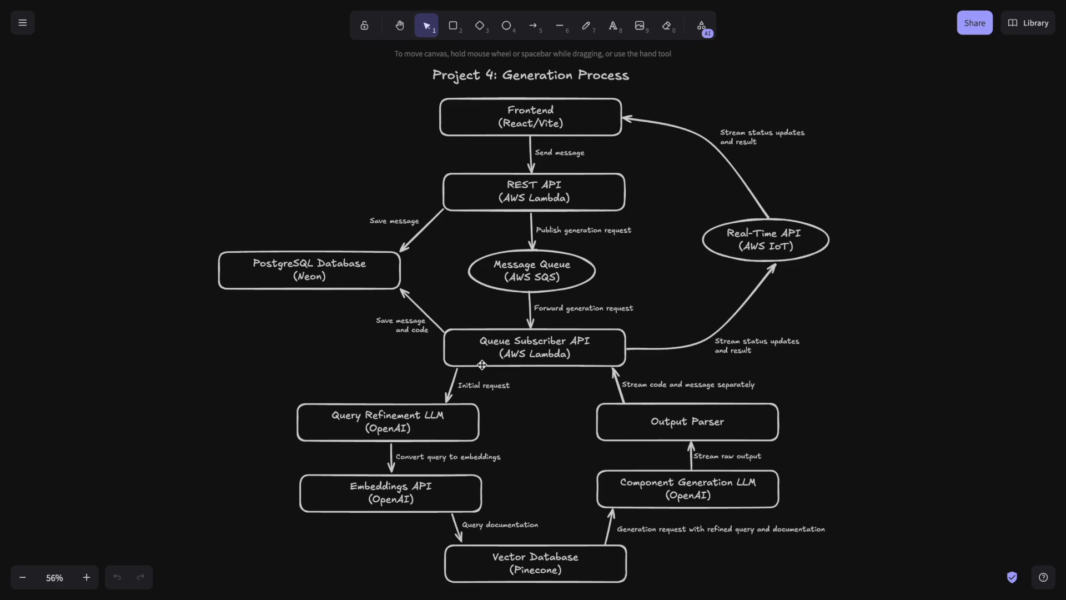